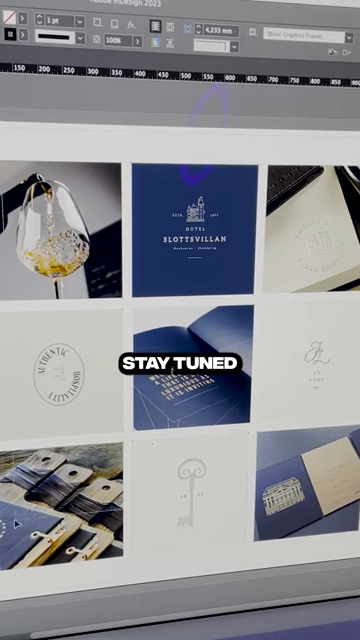
Run the context-menu image command on the grouped mood board photos to extract a colour palette.
{"action": "right_click", "coordinate": [200, 300]}
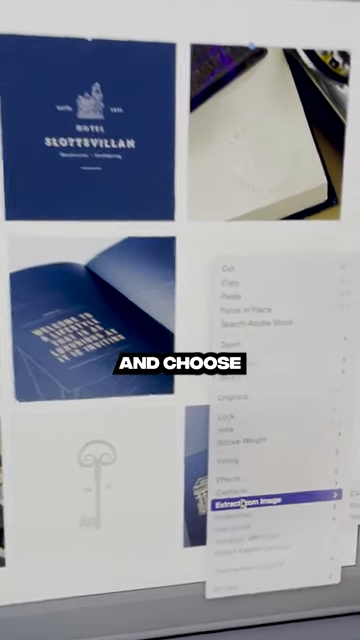
{"action": "left_click", "coordinate": [270, 496]}
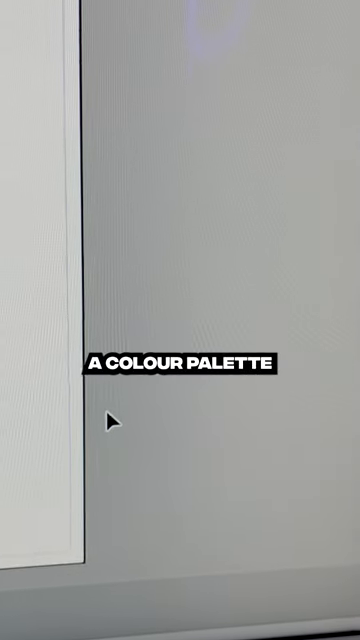